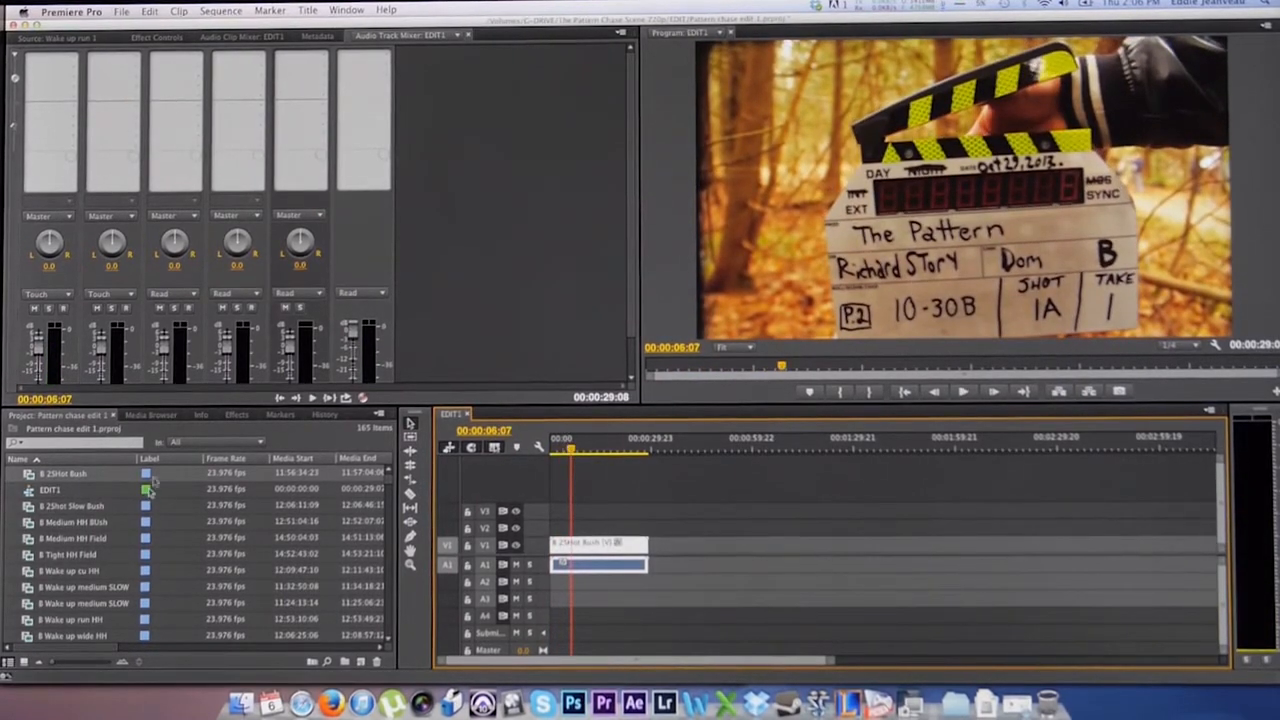
# - Set the stereo clip's audio channel preset to Mono via Modify > Audio Channels
pyautogui.rightClick(50, 488)
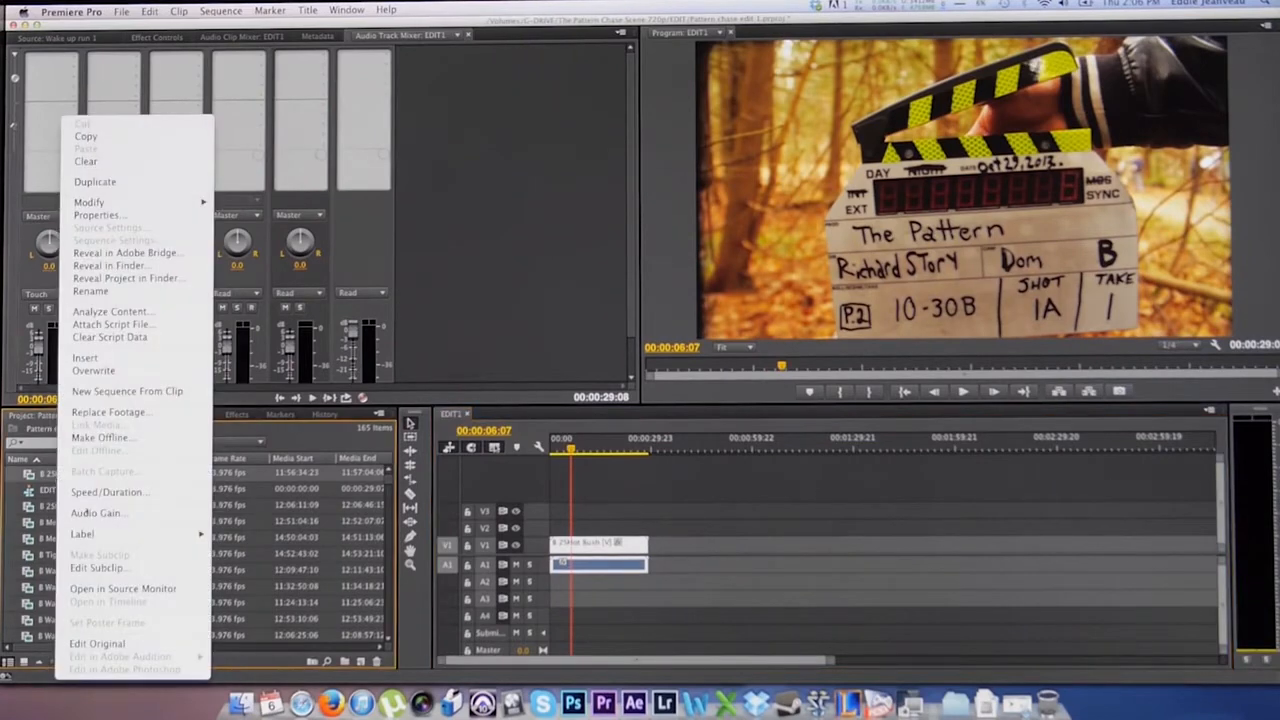
pyautogui.moveTo(88, 202)
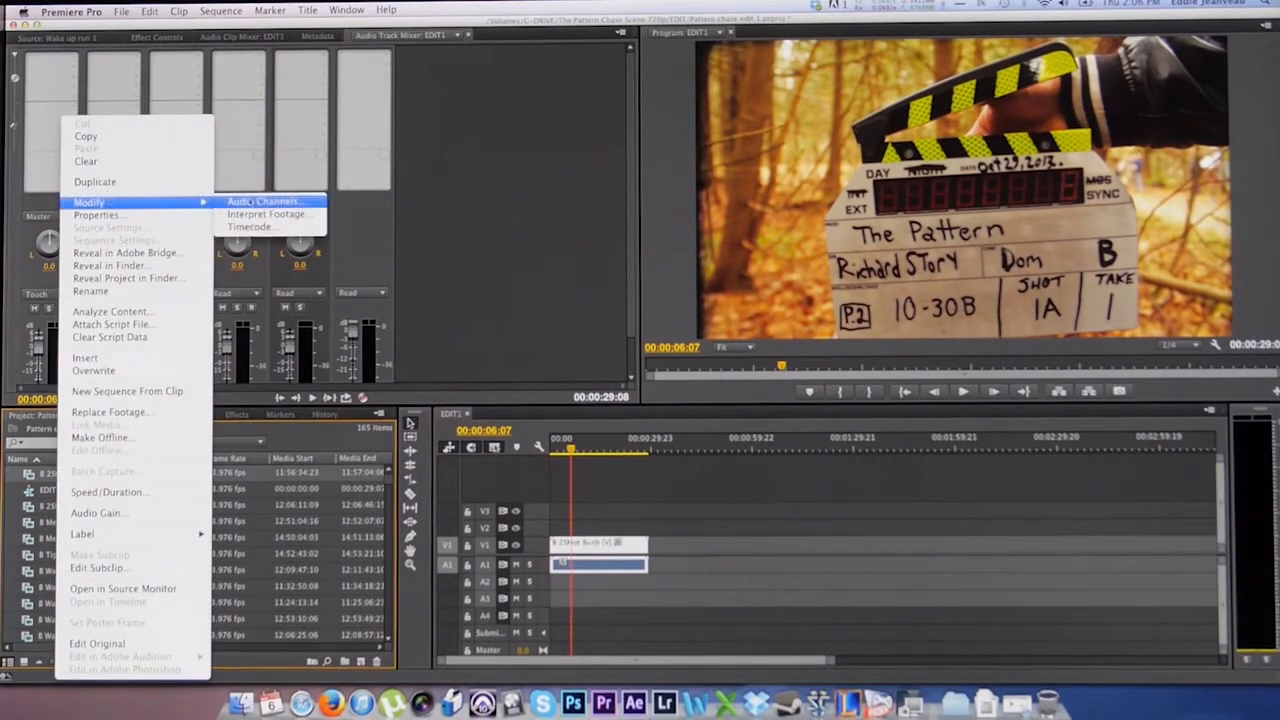
pyautogui.click(264, 200)
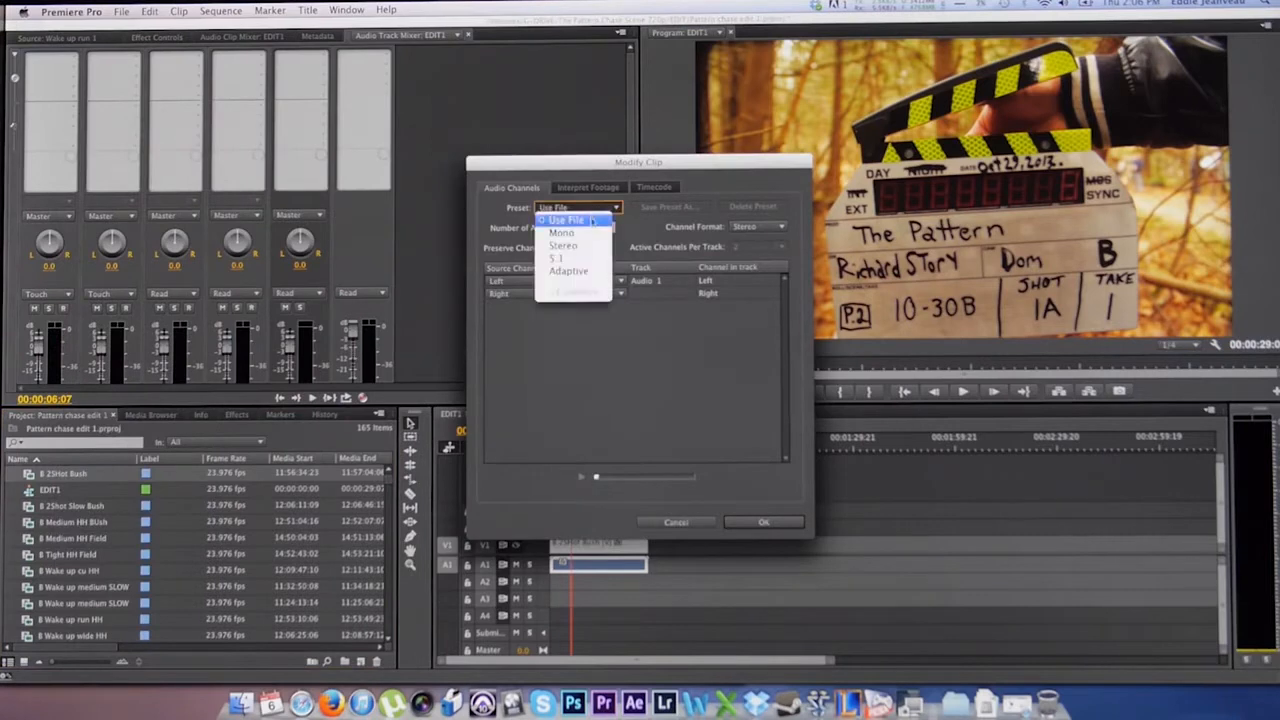
pyautogui.click(562, 232)
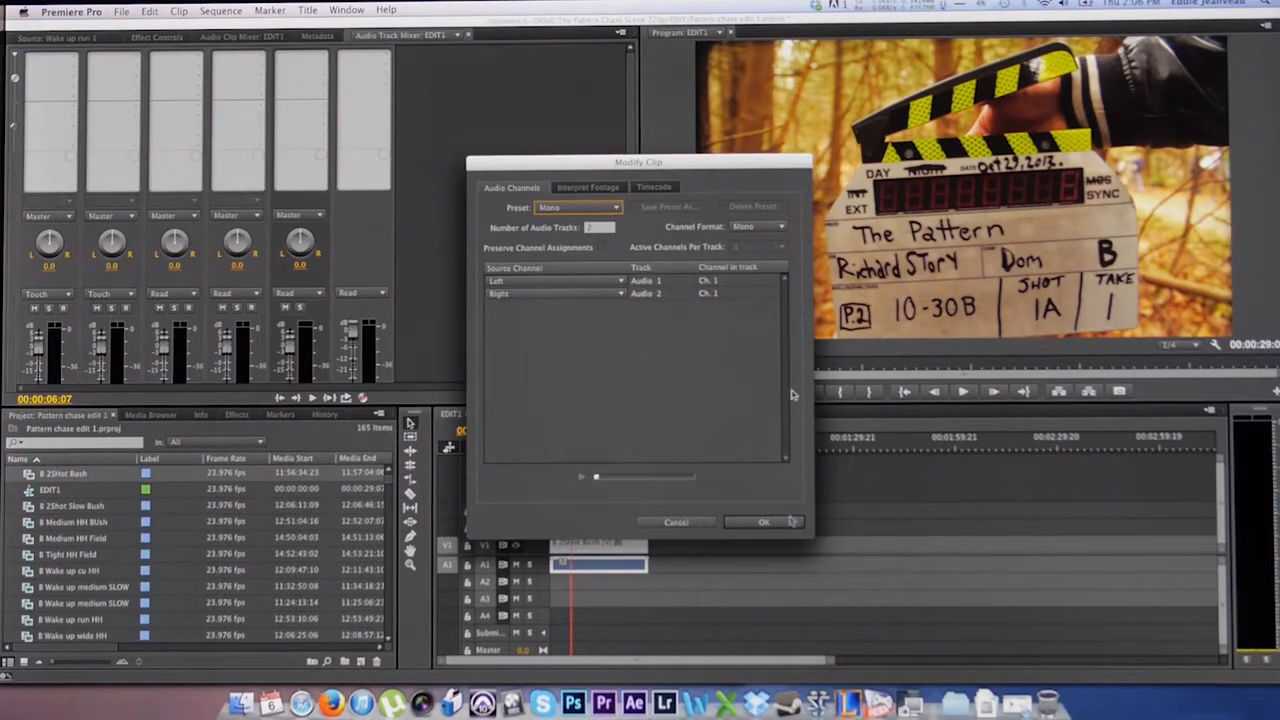
pyautogui.click(764, 520)
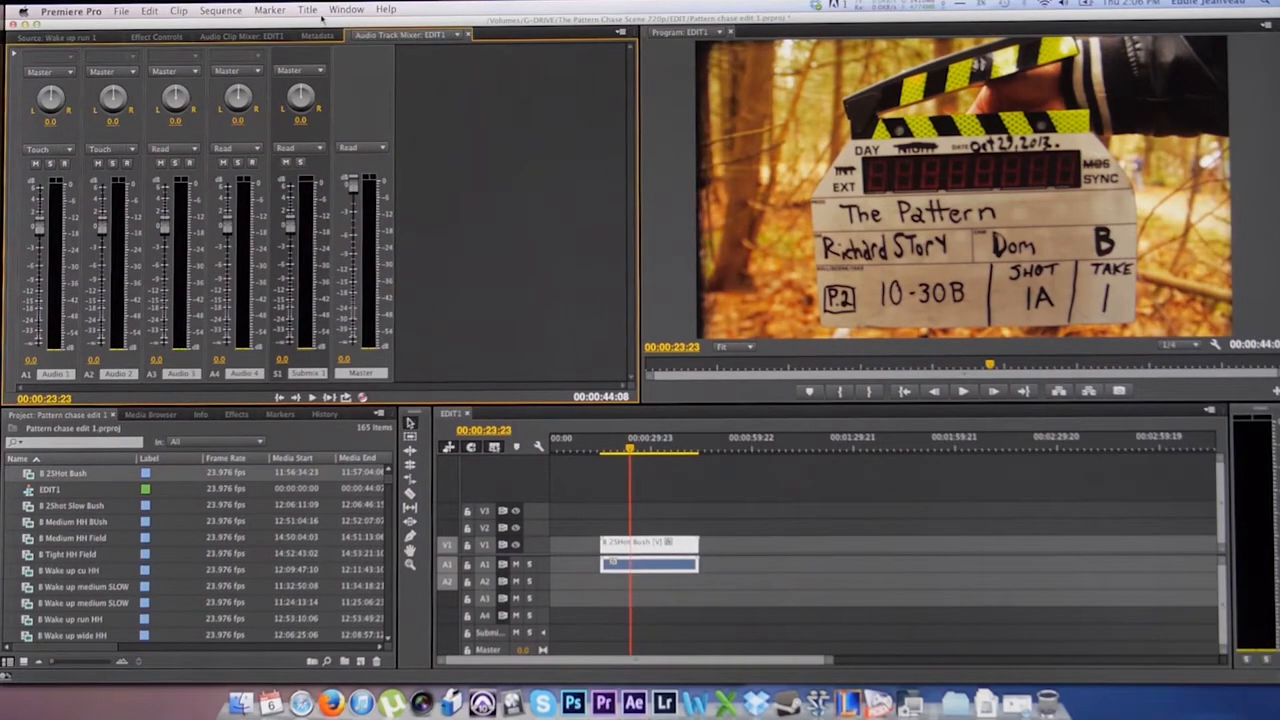
# - Show the Audio Track Mixer panel from the Window menu
pyautogui.click(346, 8)
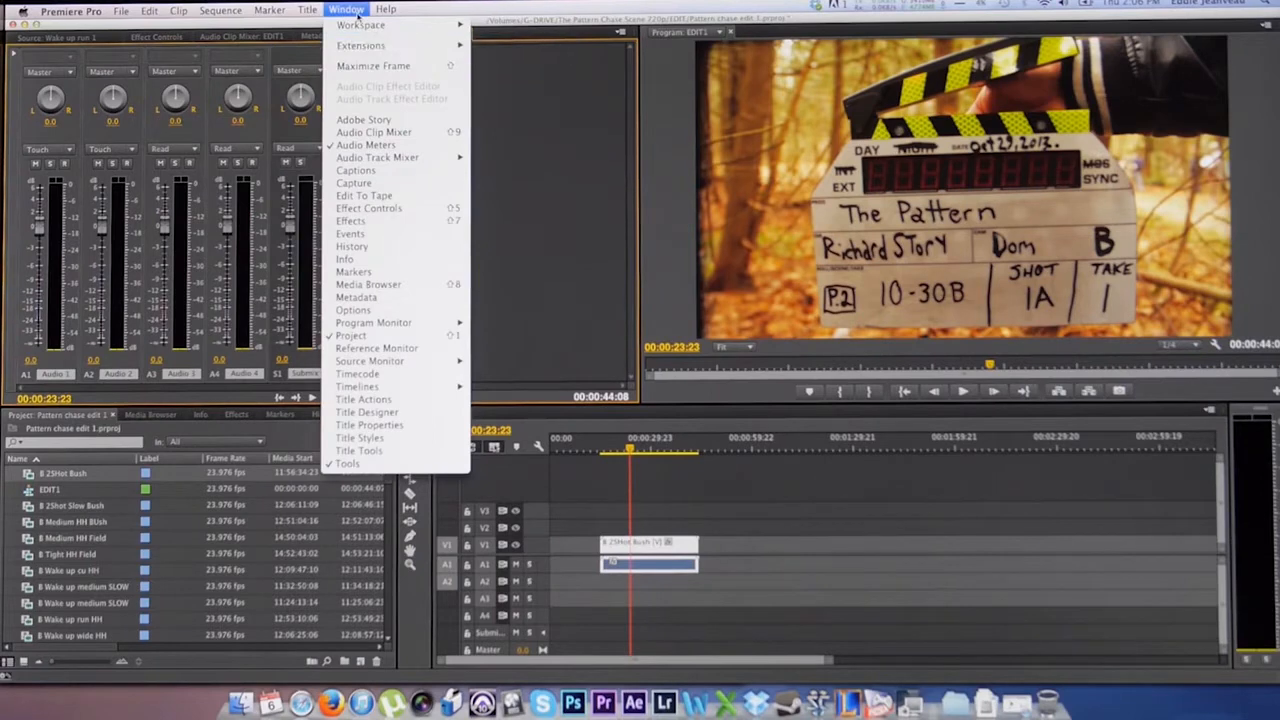
pyautogui.moveTo(378, 156)
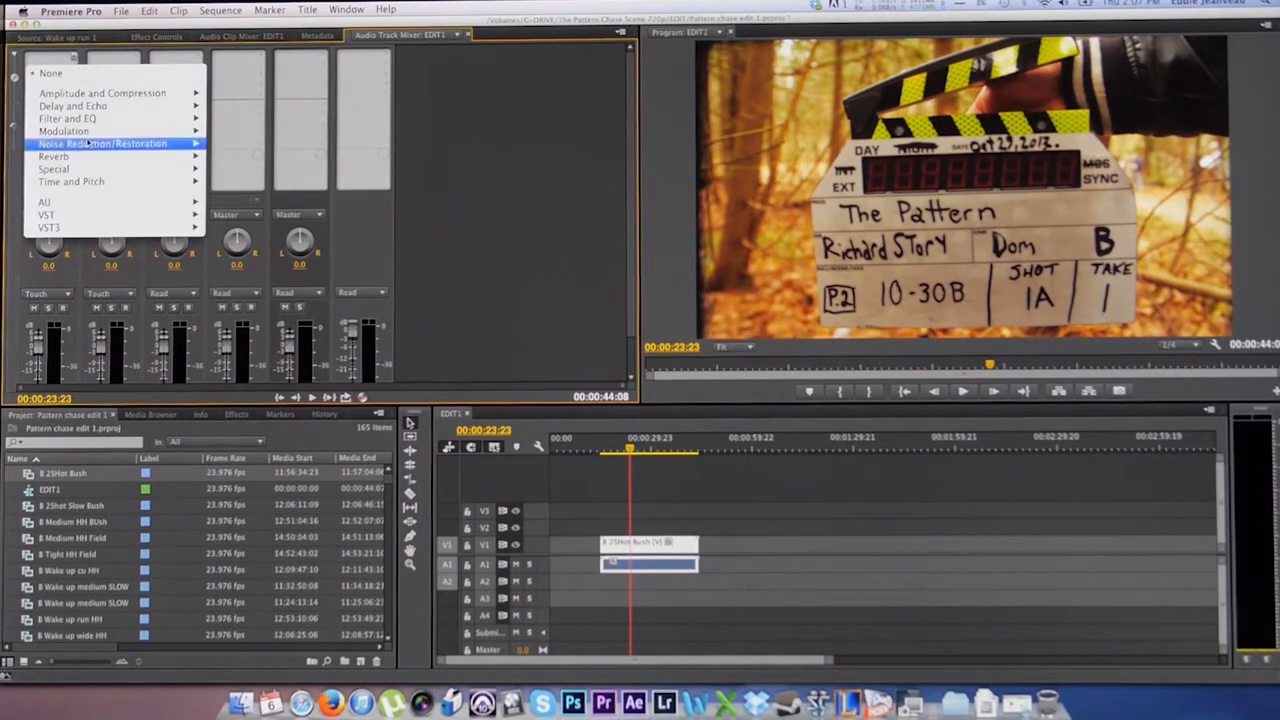
pyautogui.moveTo(52, 168)
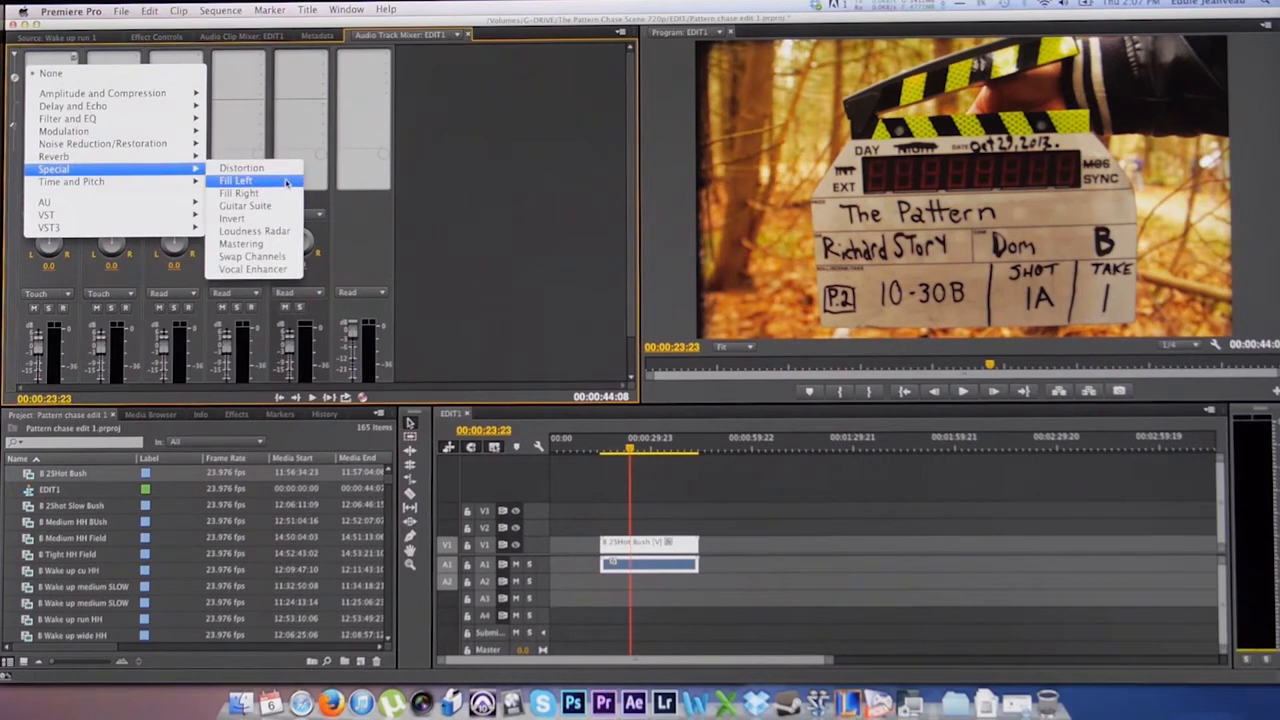
pyautogui.moveTo(238, 192)
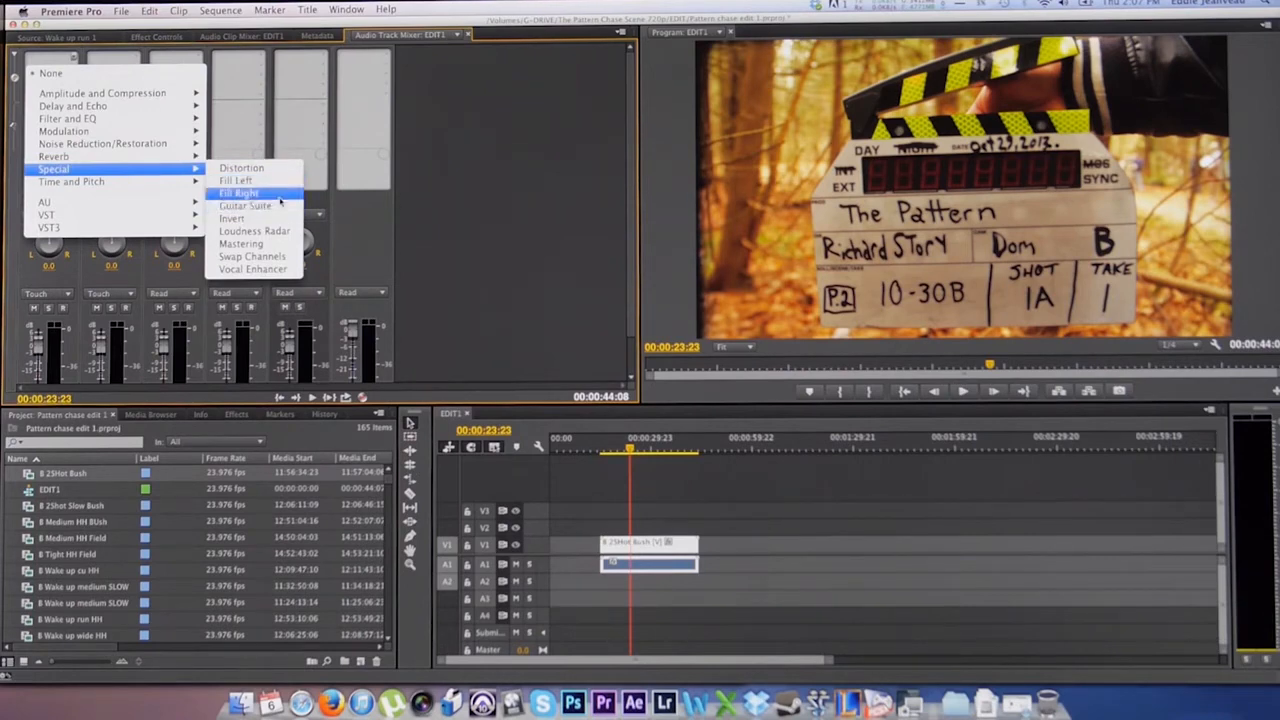
pyautogui.moveTo(236, 180)
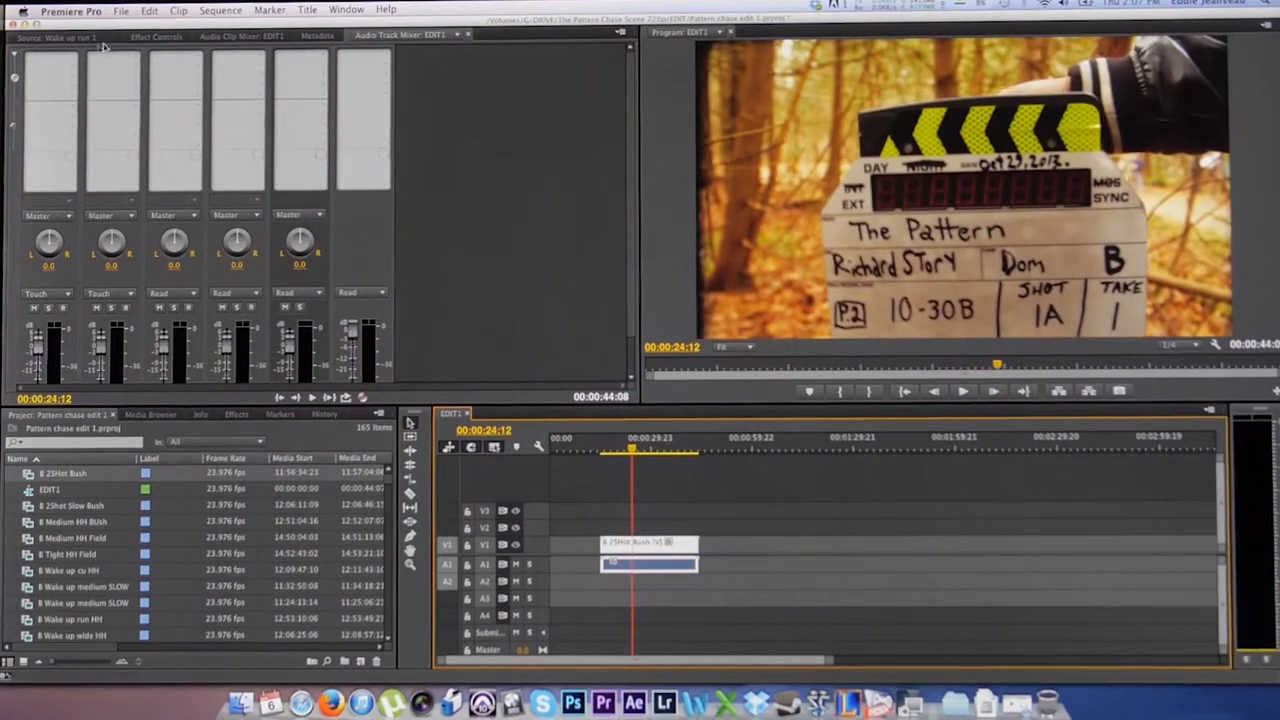
# - Apply the Special > Fill Left effect to the clip's audio track
pyautogui.click(48, 84)
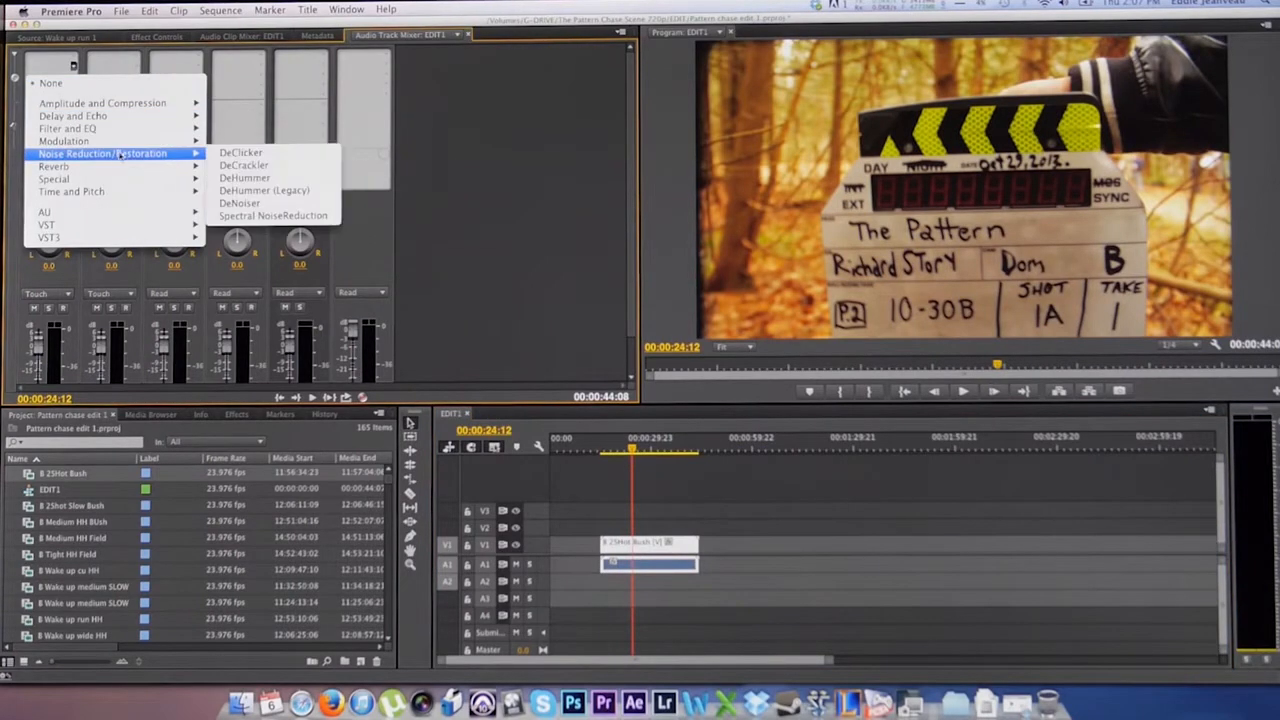
pyautogui.moveTo(54, 180)
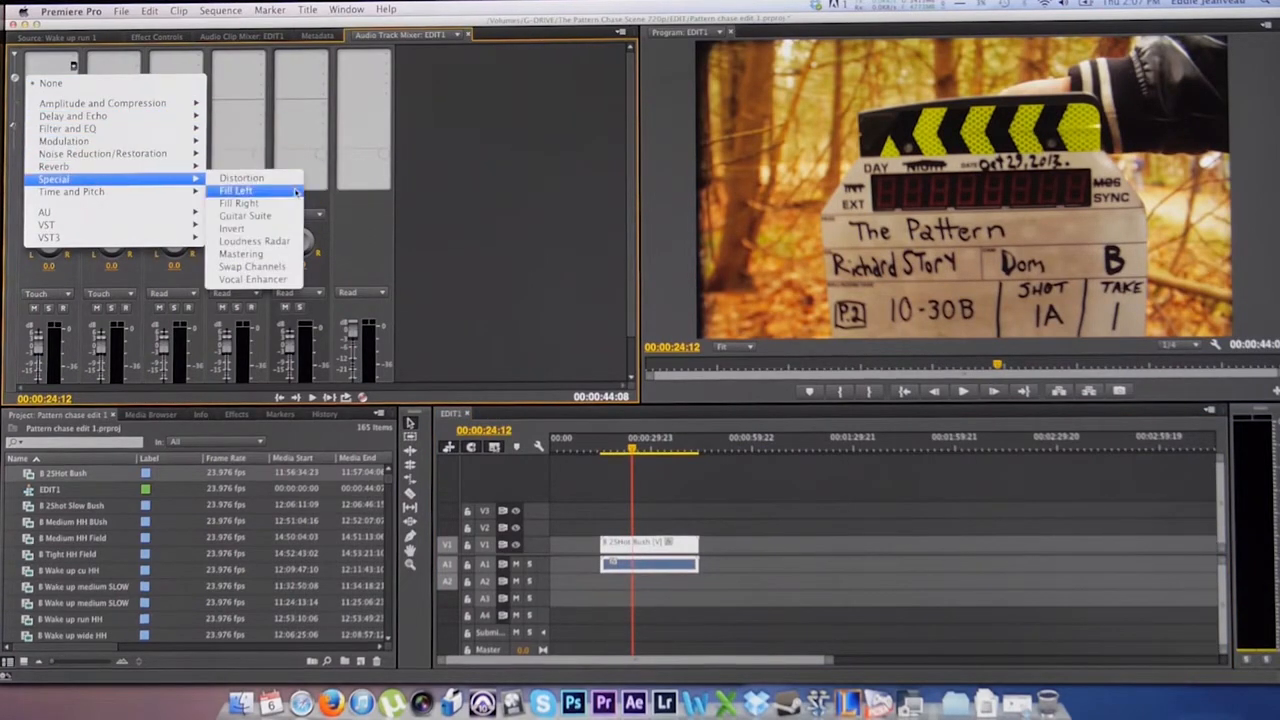
pyautogui.click(236, 190)
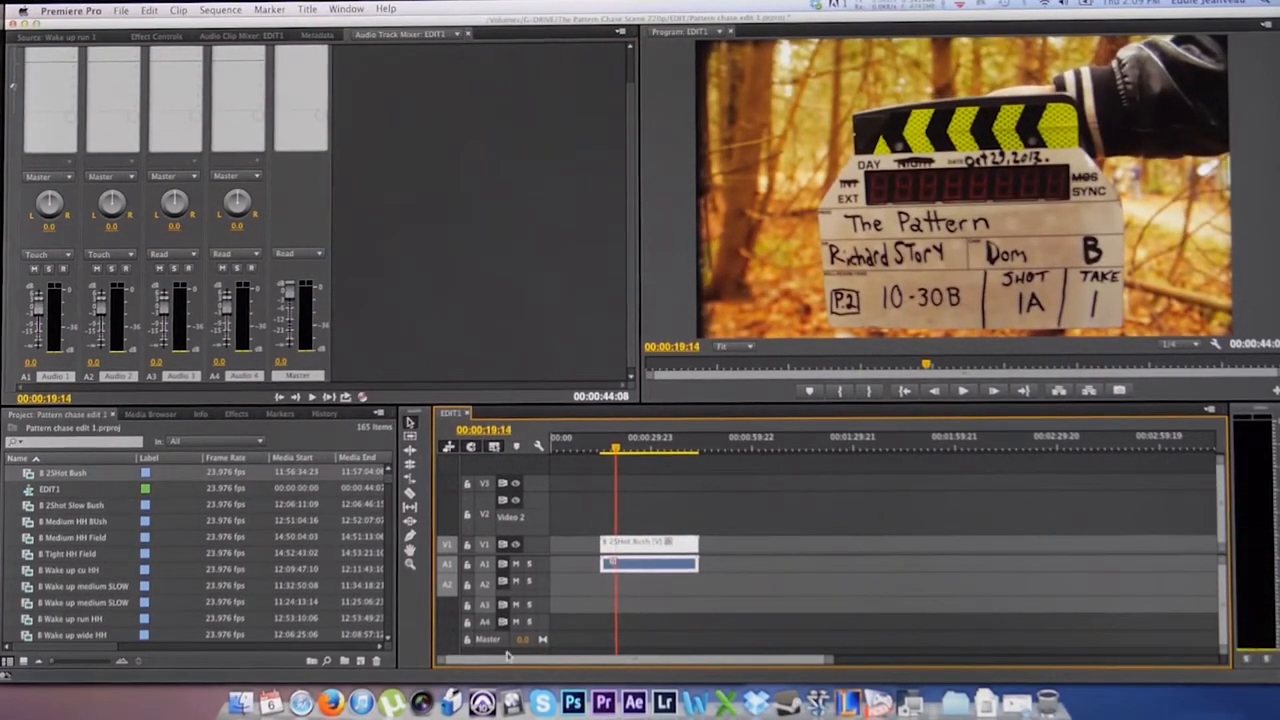
# - Add a new audio submix track with its type set to Mono
pyautogui.rightClick(488, 640)
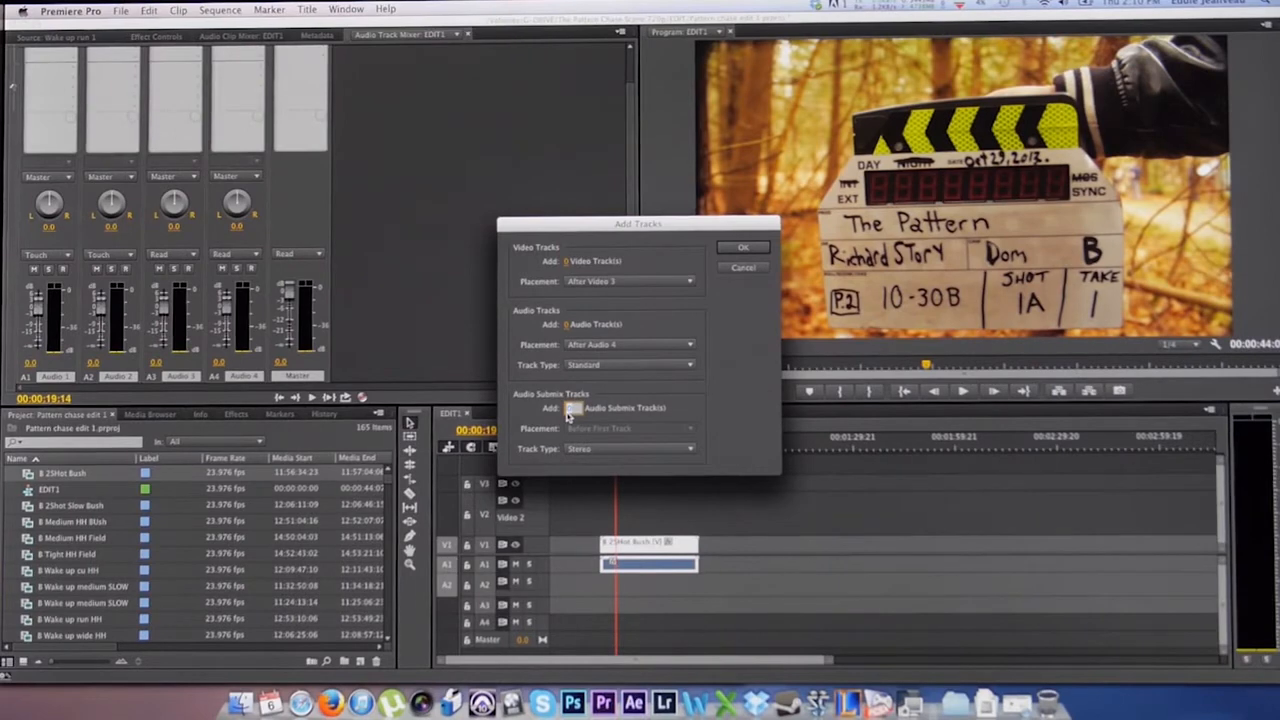
pyautogui.click(628, 448)
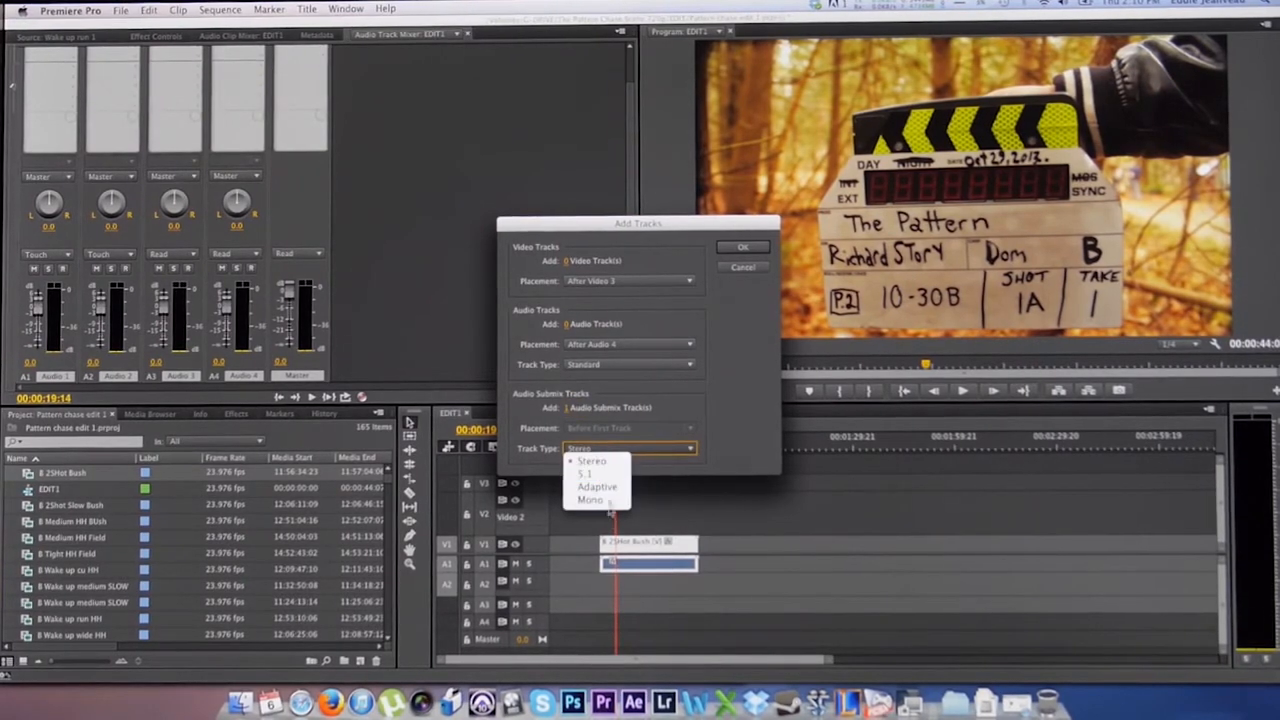
pyautogui.click(590, 500)
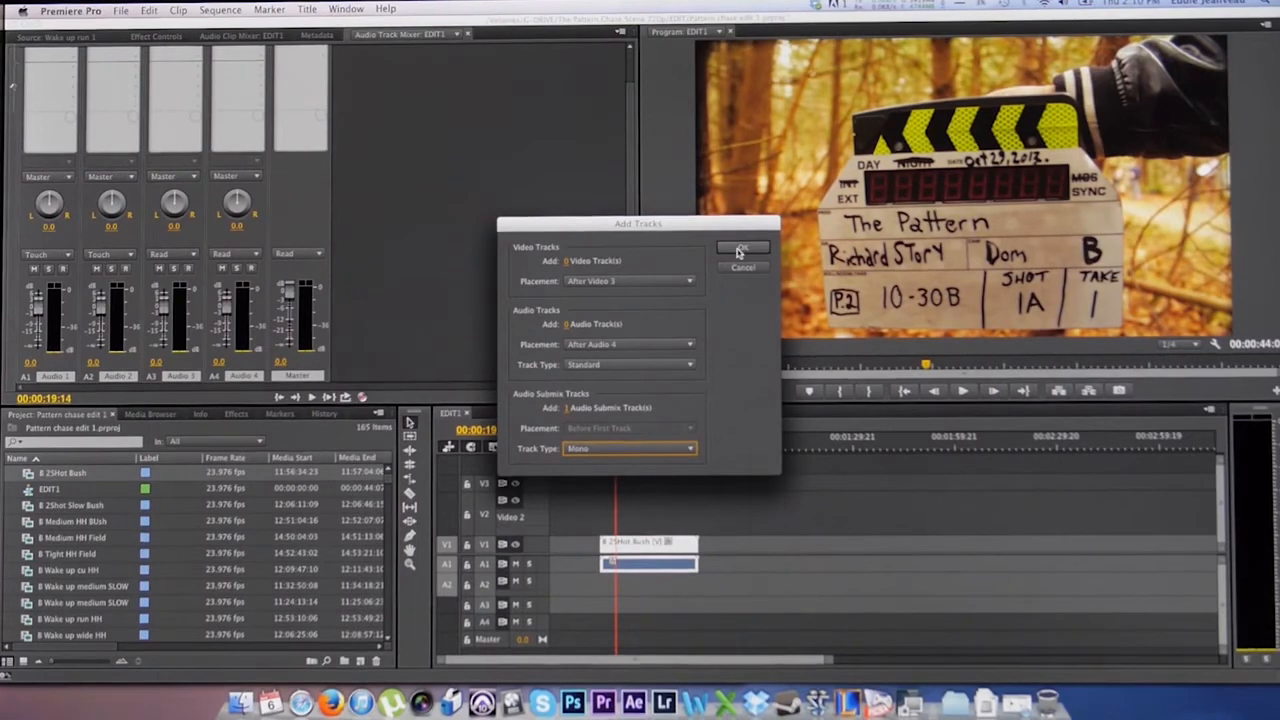
pyautogui.click(742, 248)
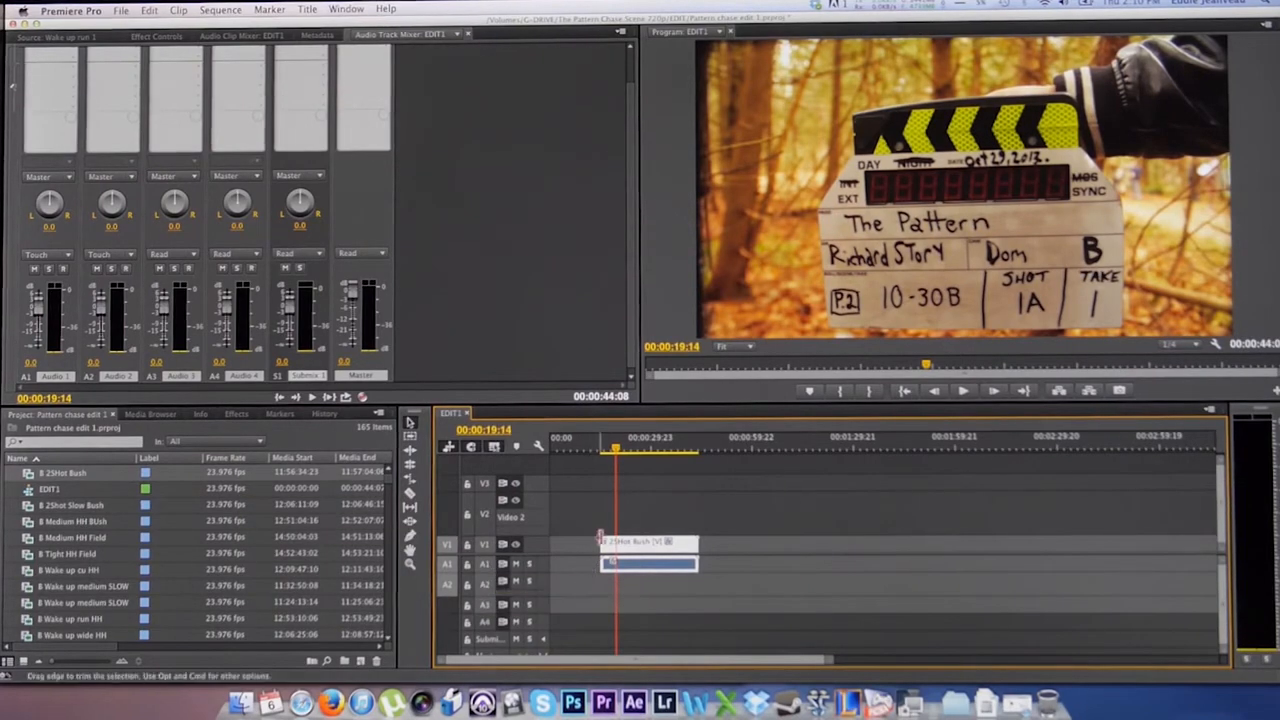
# - Route Audio 1's output to Submix 1 and play the sequence to hear it
pyautogui.click(962, 390)
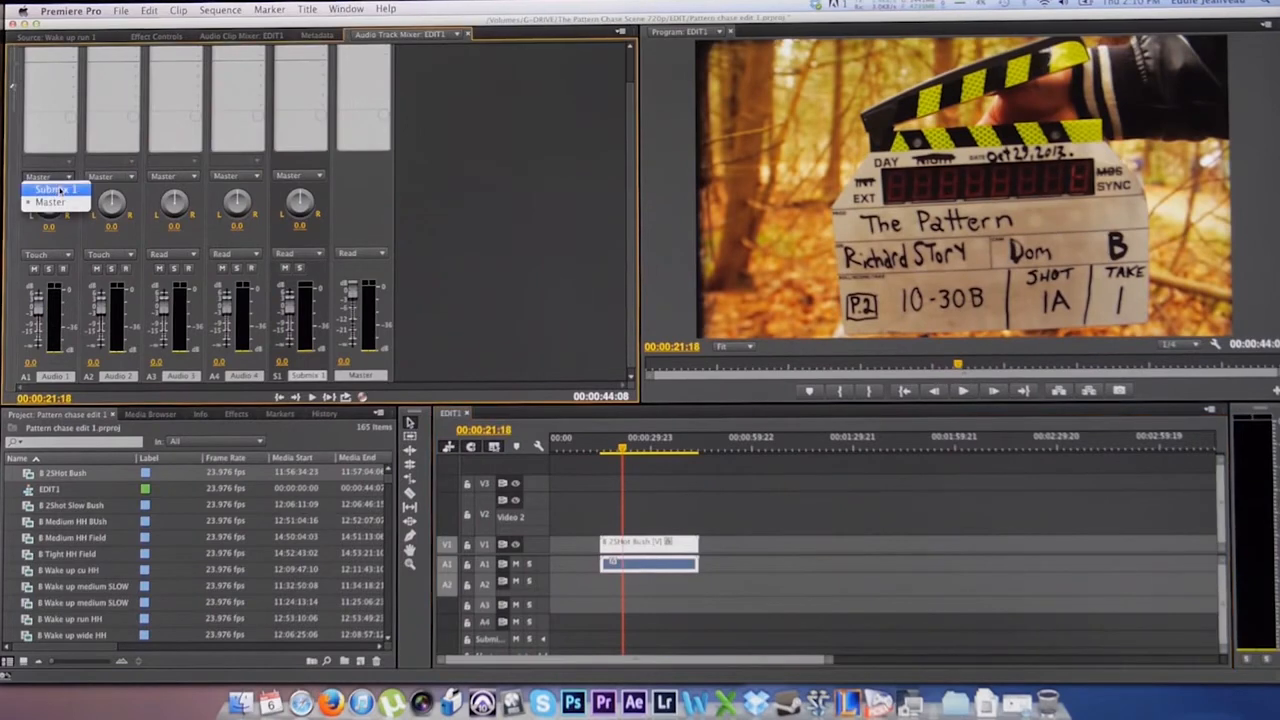
pyautogui.click(56, 188)
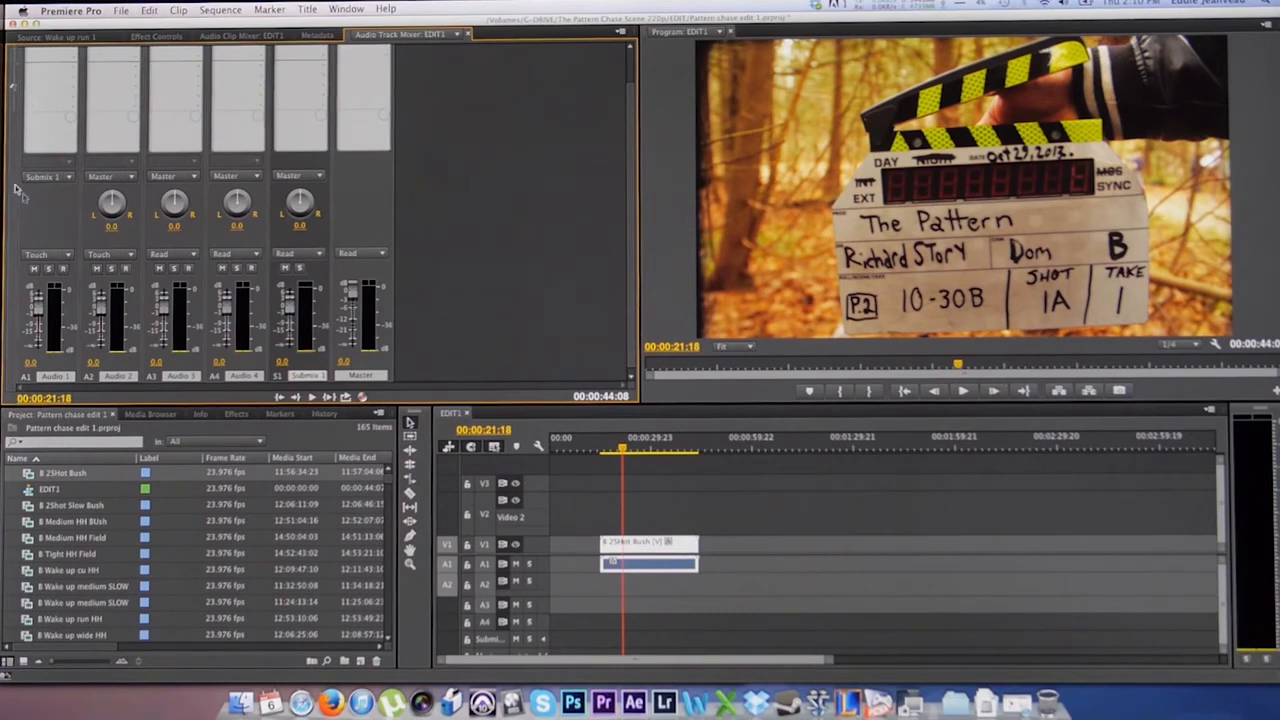
pyautogui.click(962, 390)
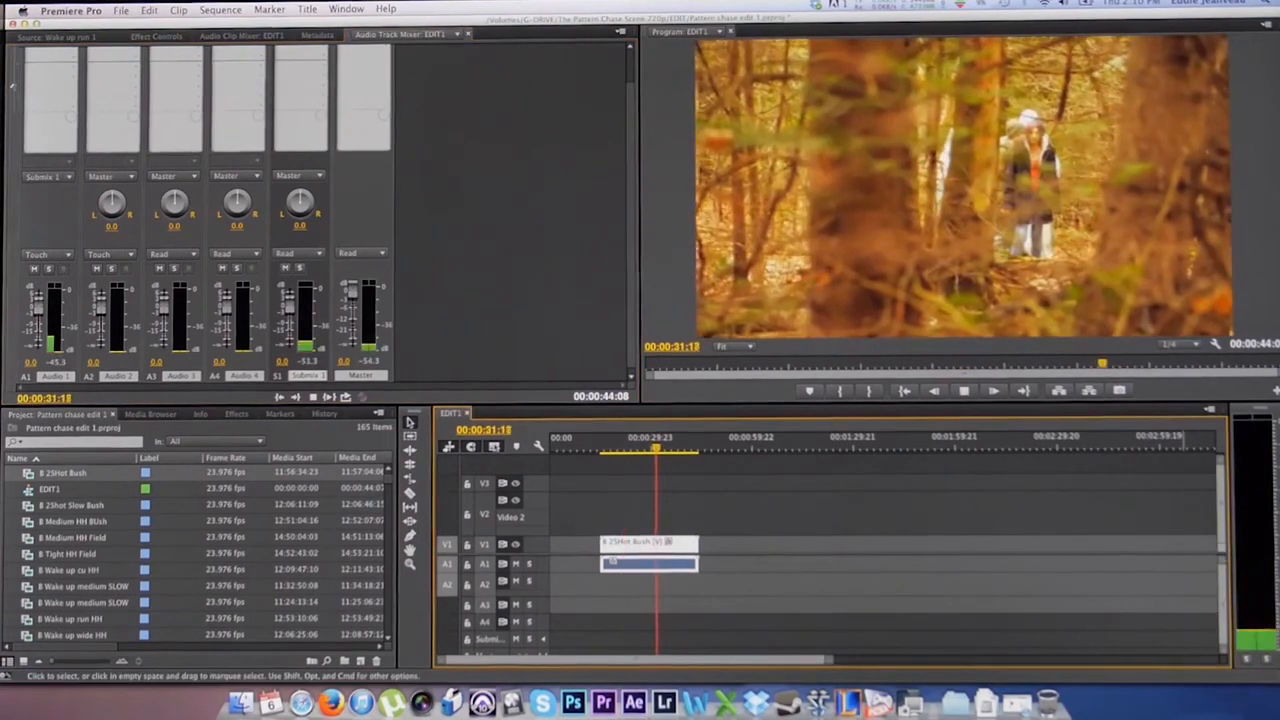